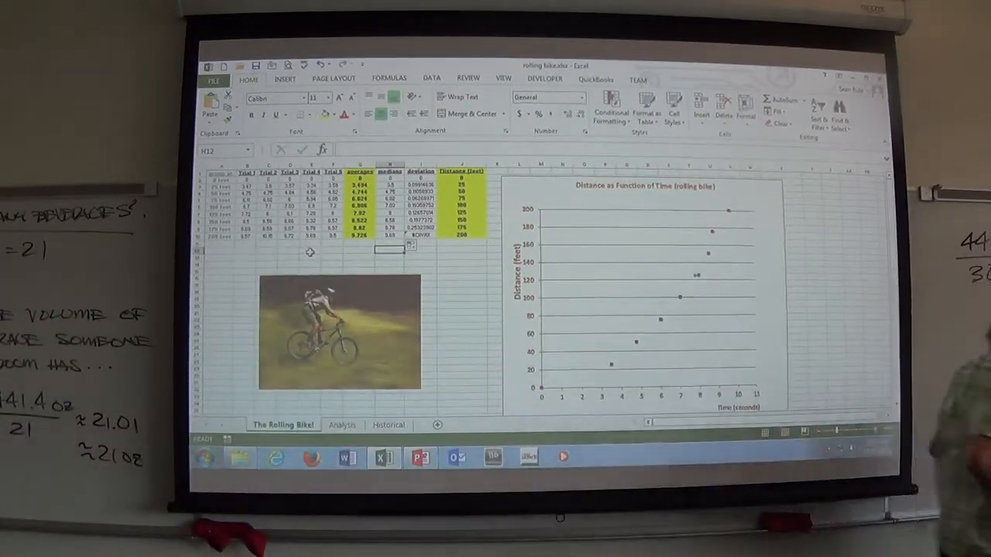
- Select the chart and browse Format, Design, Team, View and Formulas before settling on Chart Design
click(650, 295)
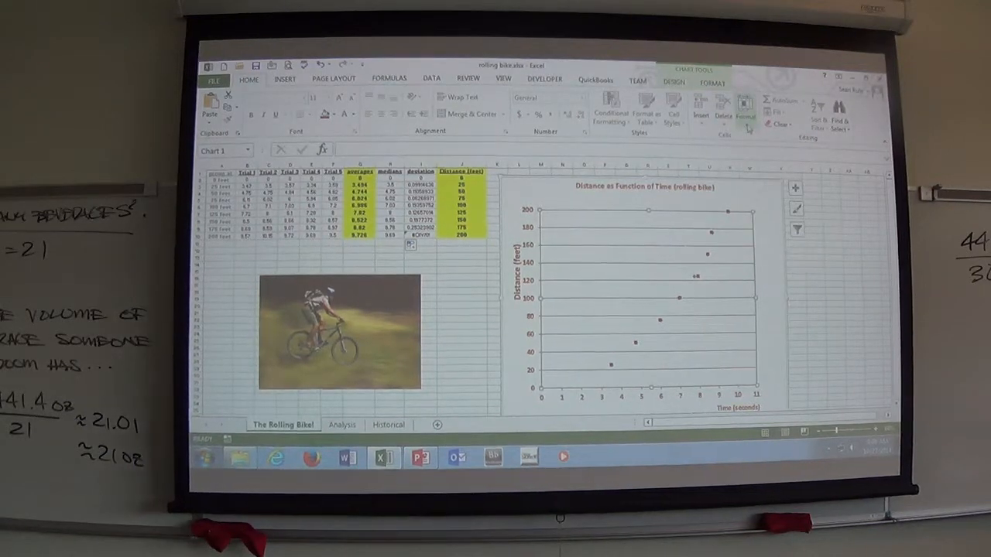
click(745, 111)
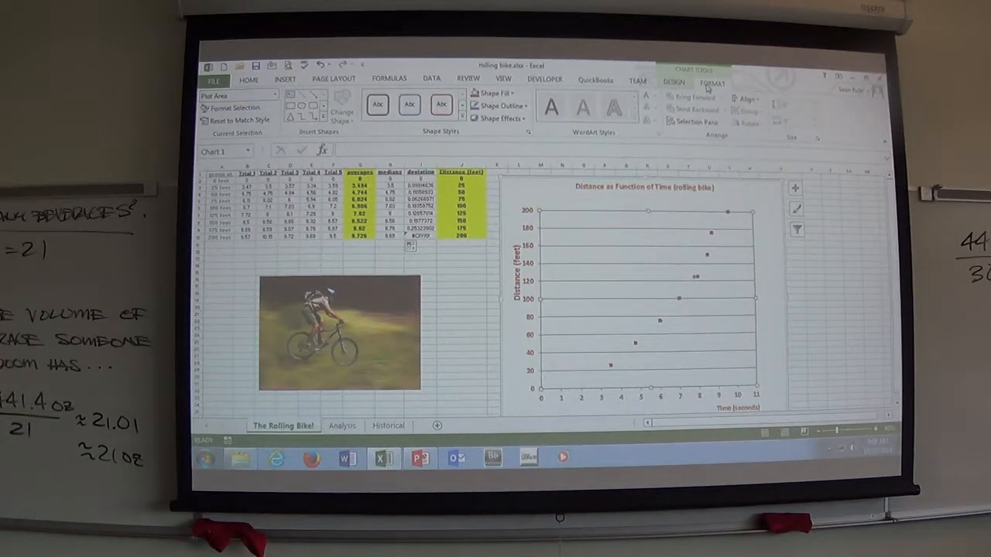
click(673, 83)
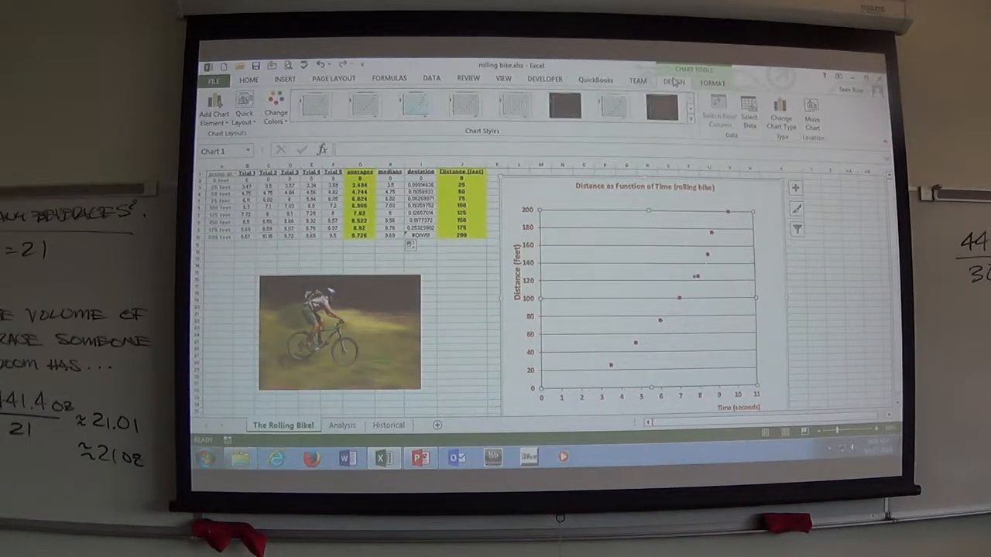
click(638, 78)
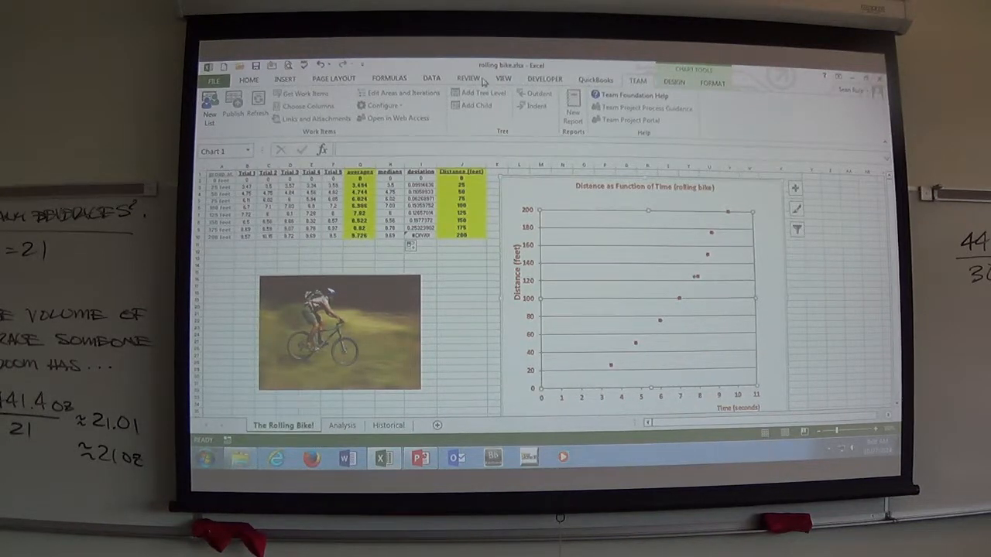
click(501, 77)
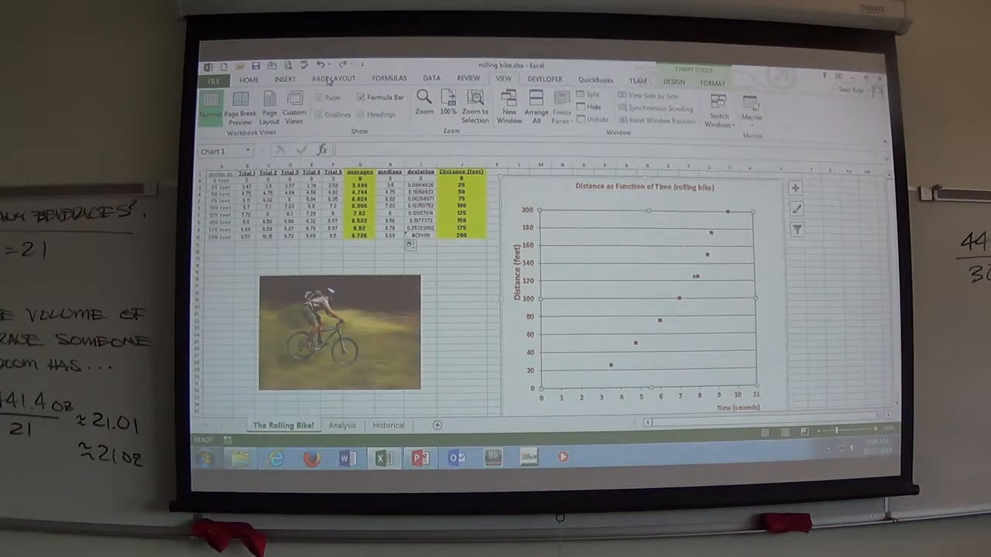
click(388, 77)
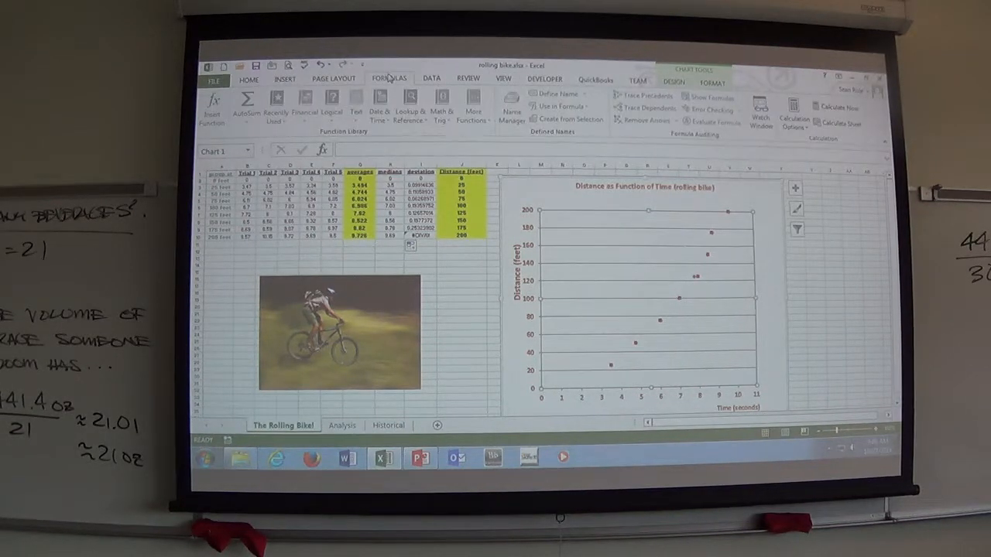
click(712, 82)
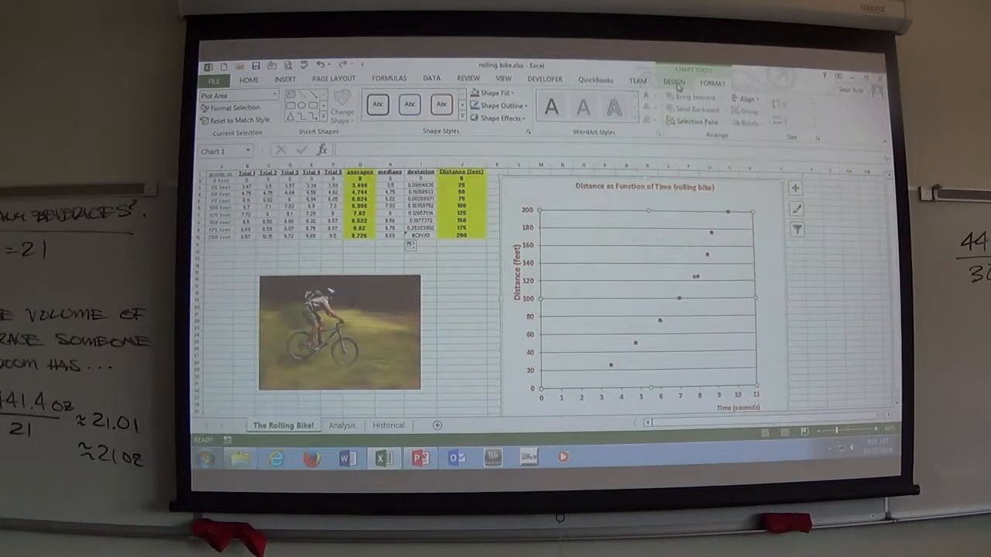
click(673, 83)
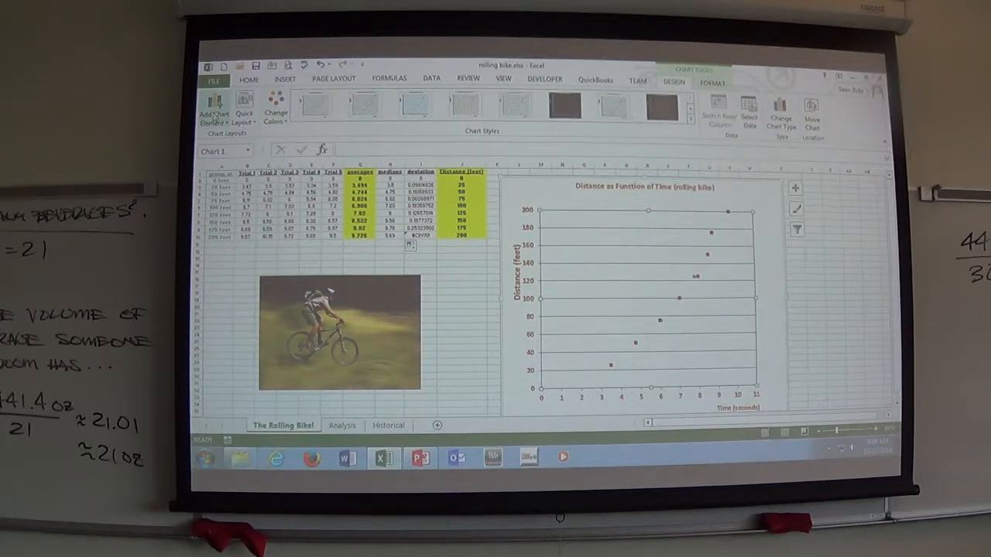
- Add a linear trendline to the scatter chart via Add Chart Element
click(214, 108)
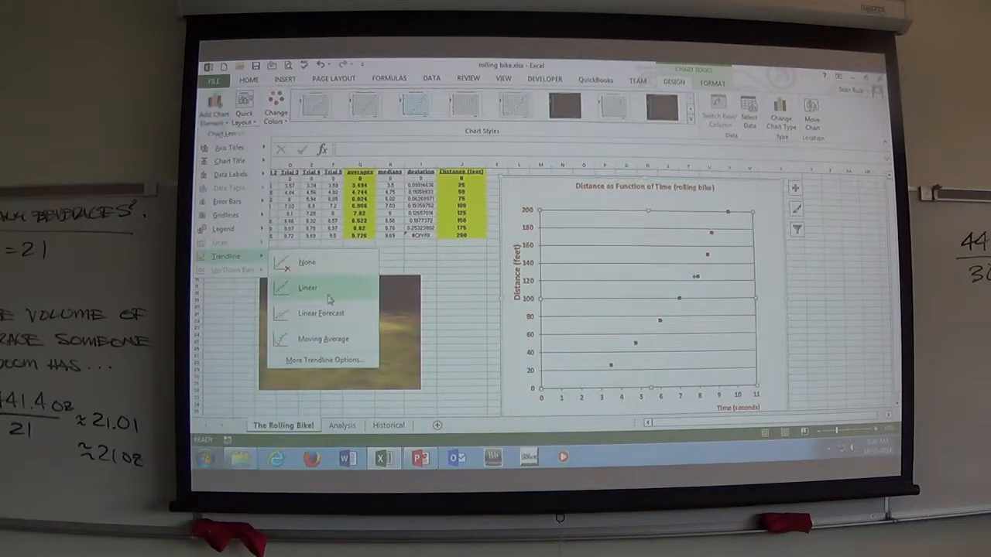
click(306, 287)
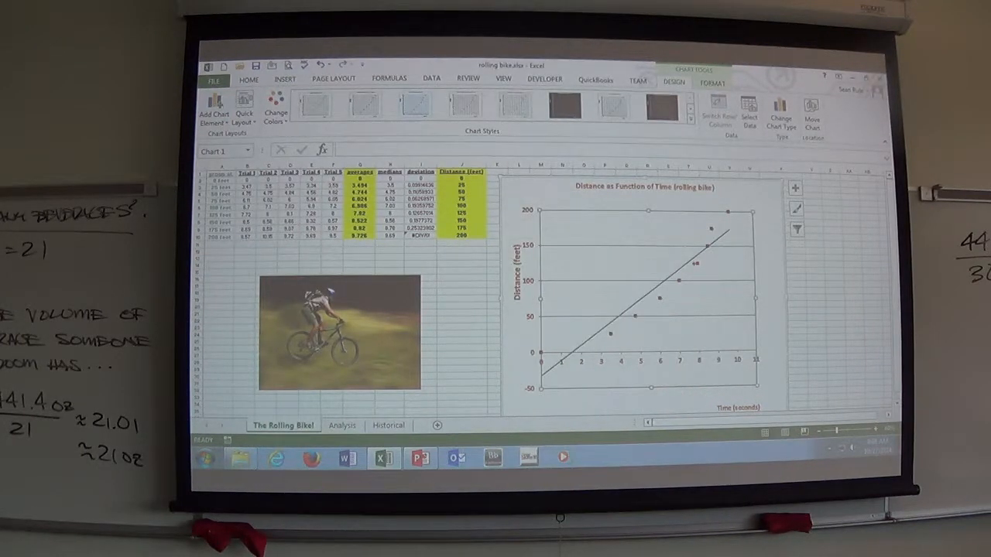